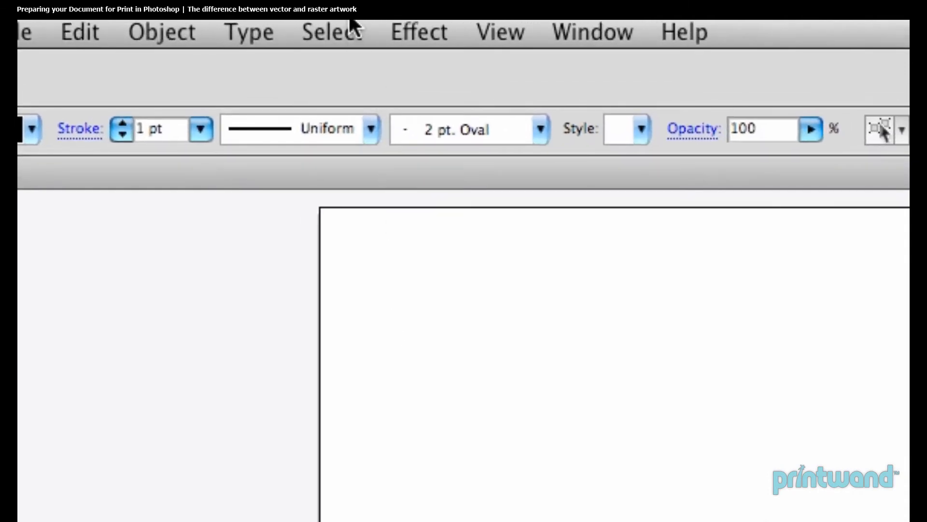
- Select the entire blue C logo group with Select > All
click(331, 32)
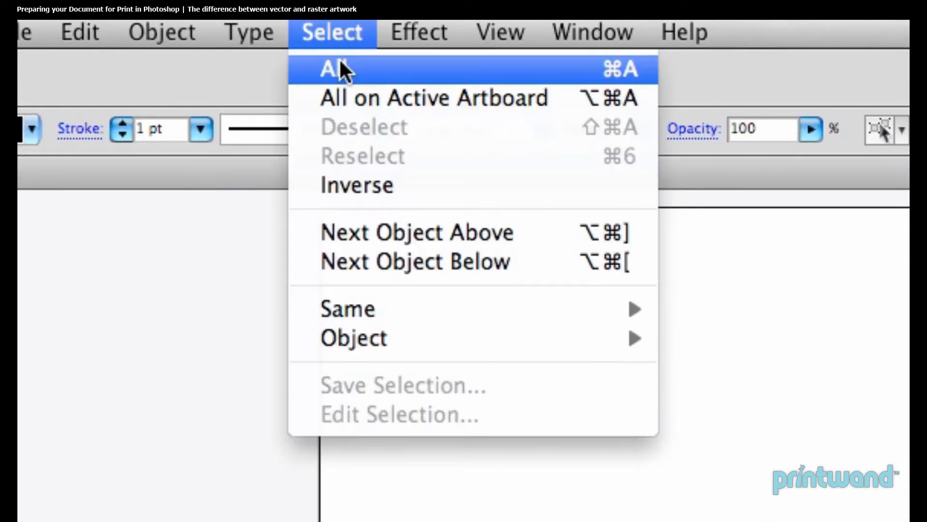
click(334, 69)
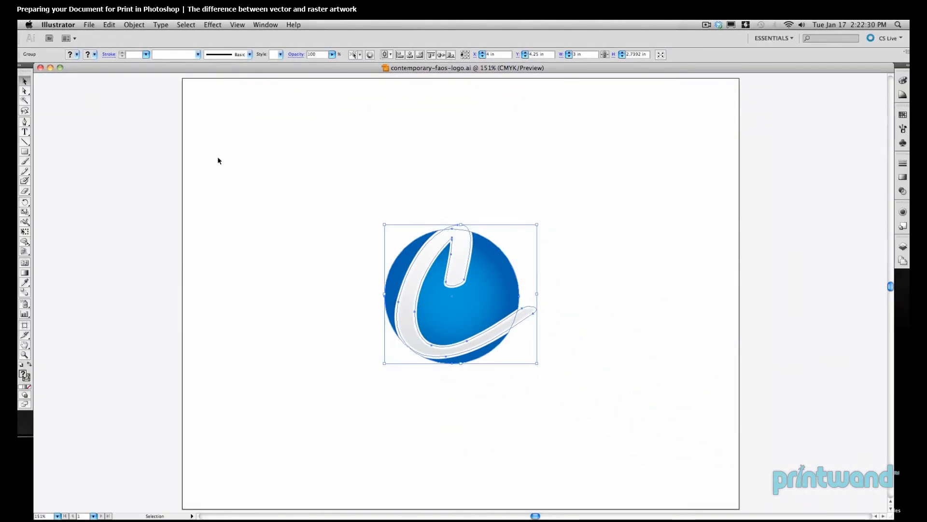
mouse_move(161, 230)
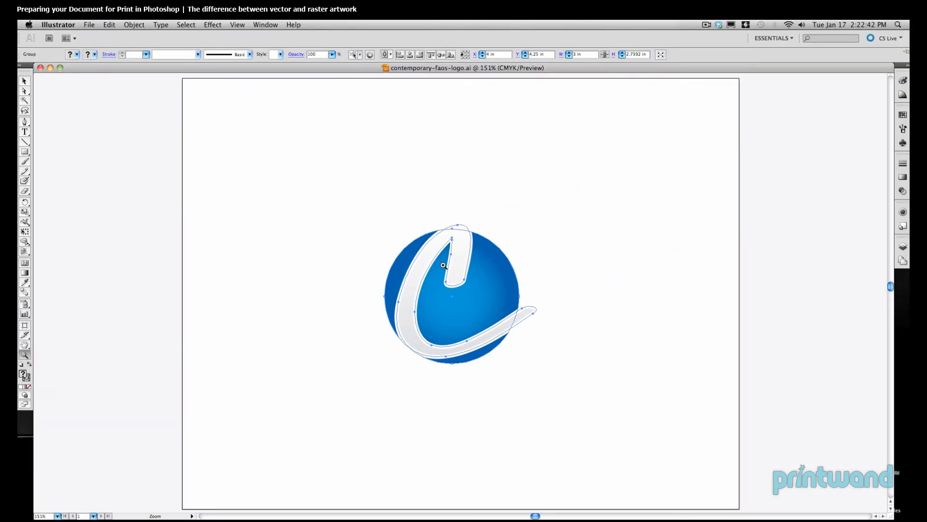
- Zoom in twice on the logo edge to inspect its smooth vector paths
click(442, 265)
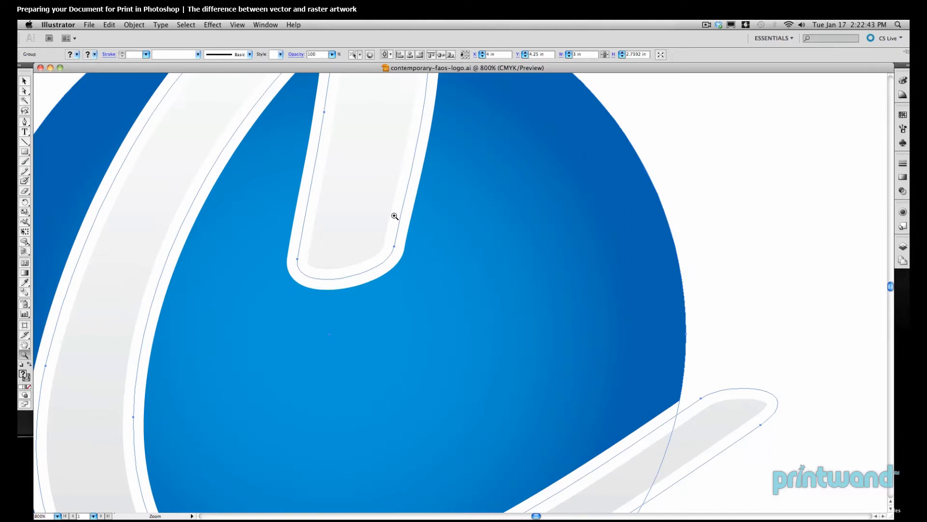
click(394, 215)
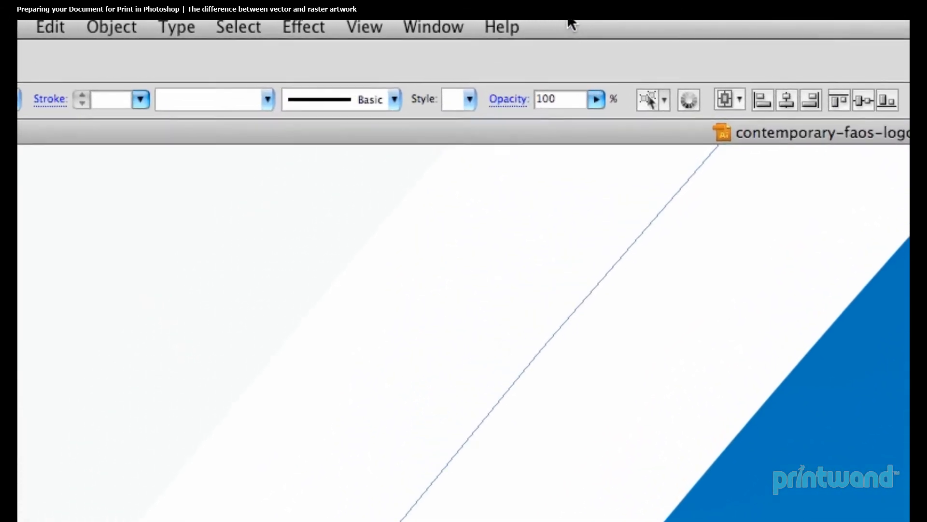
- Set the Illustrator view back to Actual Size
click(365, 27)
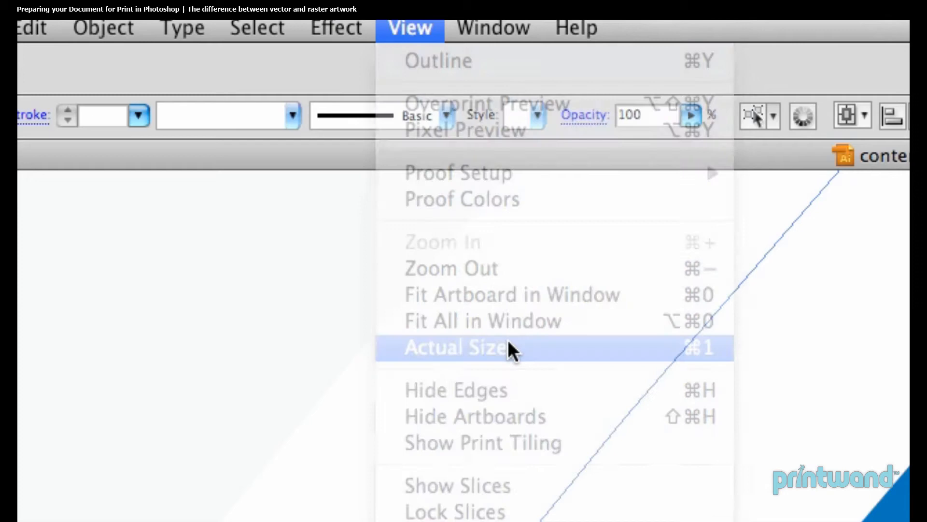
click(458, 348)
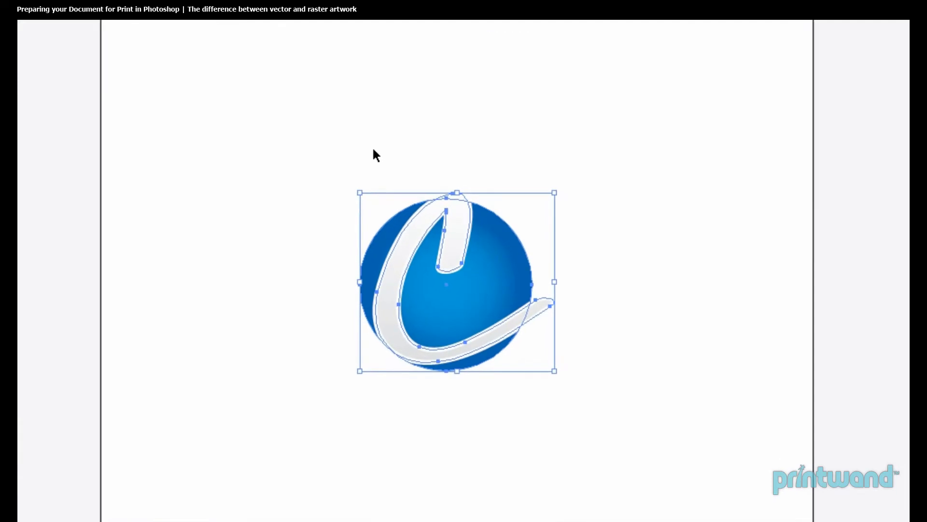
mouse_move(306, 161)
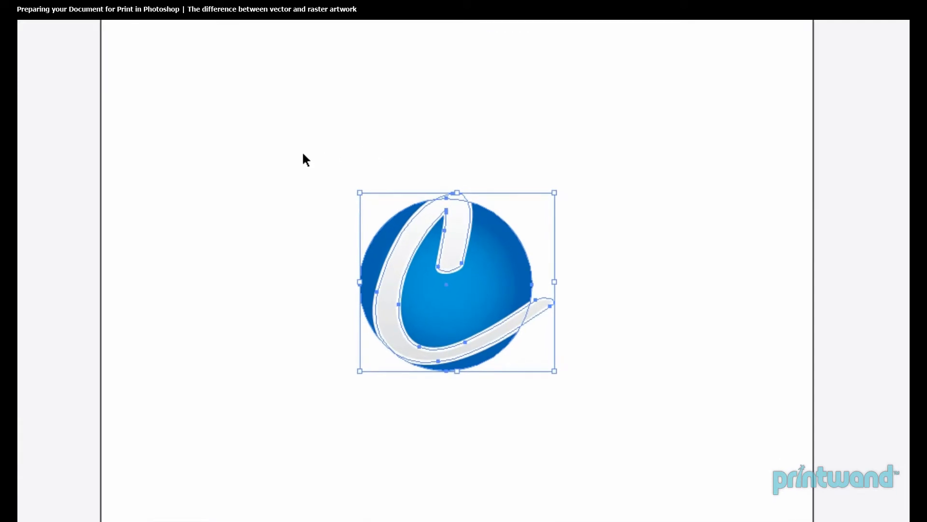
mouse_move(334, 215)
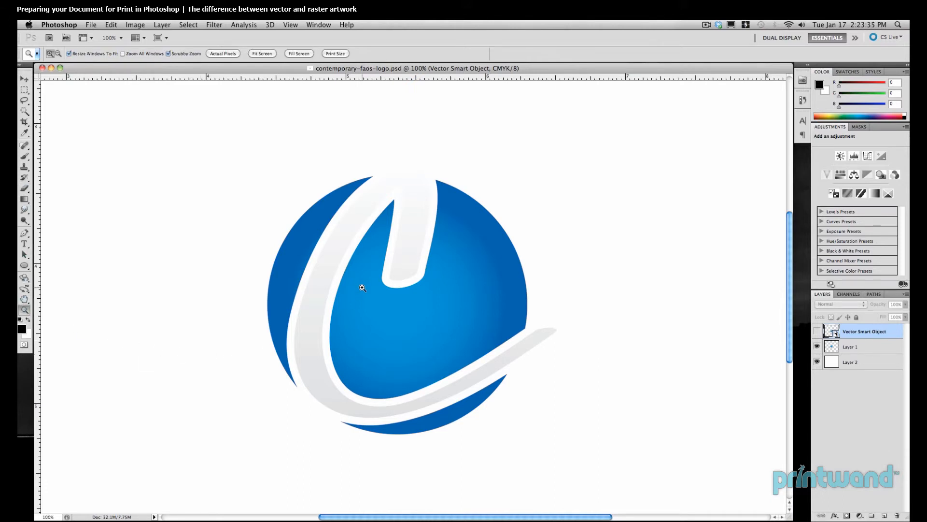
- Zoom in to 600% on the raster logo's jagged pixel edges
click(361, 288)
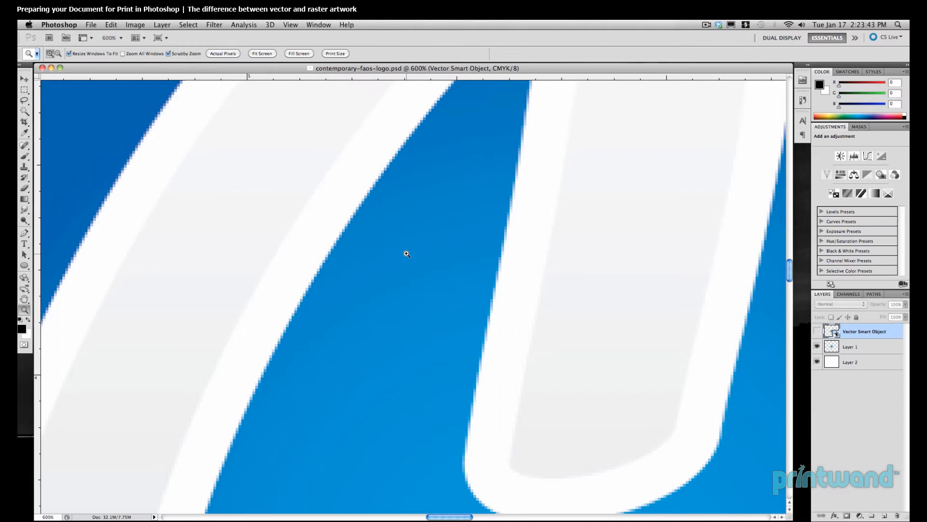
mouse_move(427, 185)
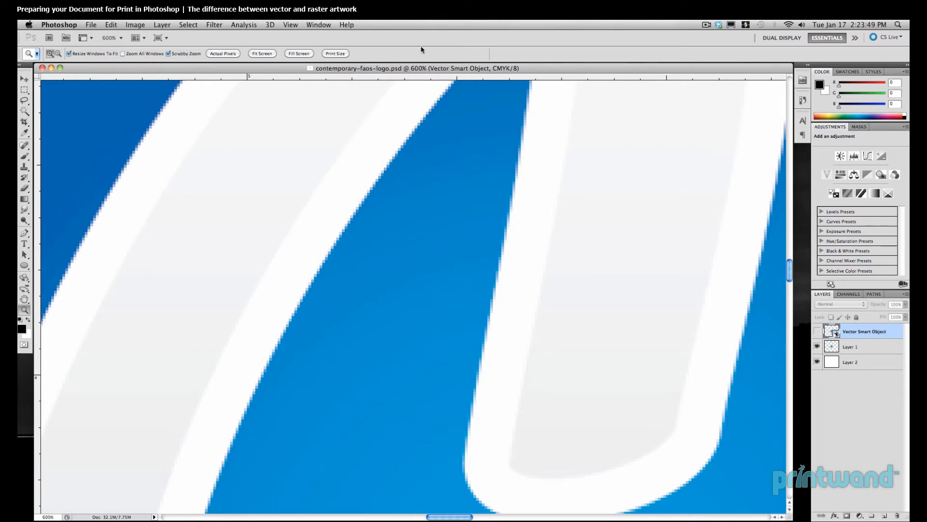
- Switch layer visibility to the Vector Smart Object instead of Layer 1
click(291, 24)
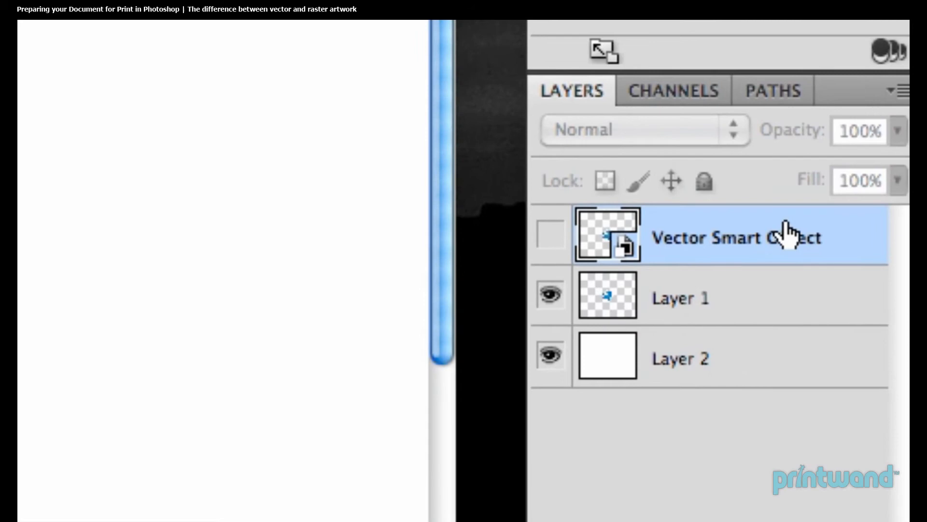
mouse_move(738, 311)
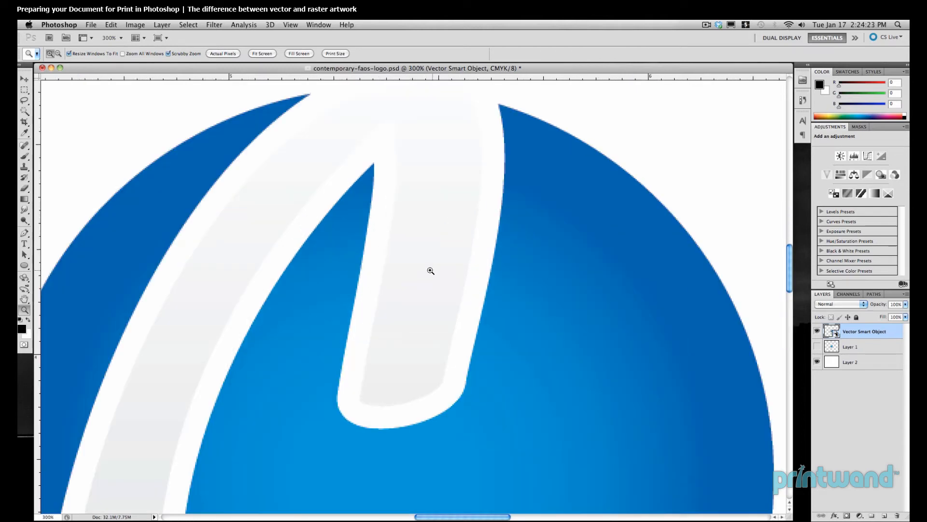
- Magnify the smart object logo's edge, then set View to Actual Pixels
click(430, 270)
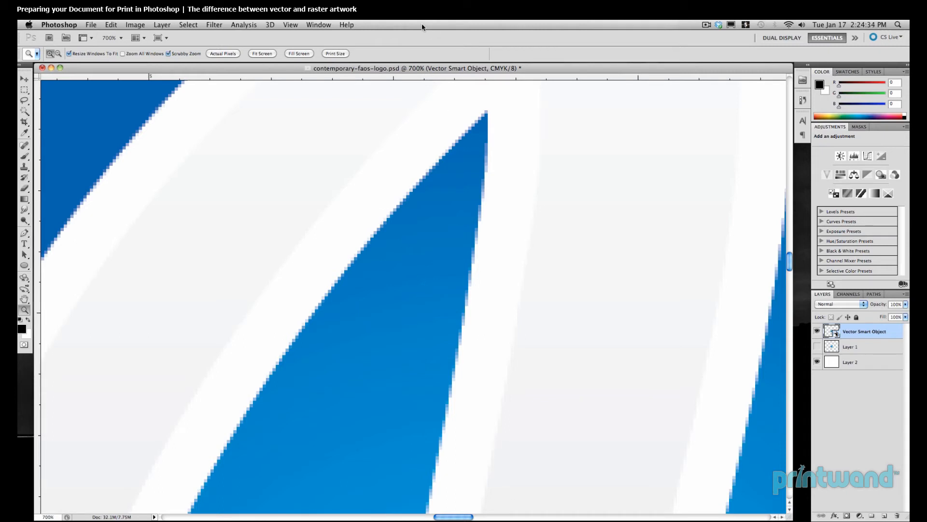
click(289, 24)
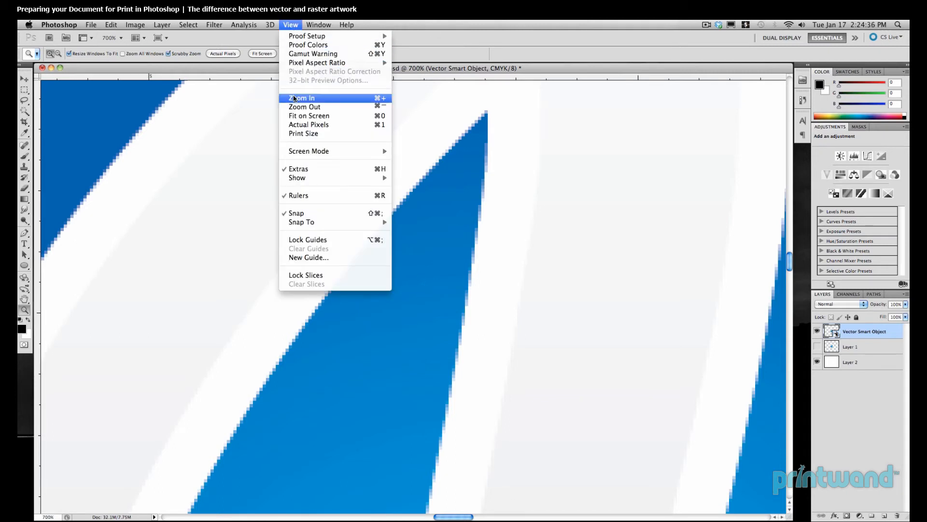
click(309, 115)
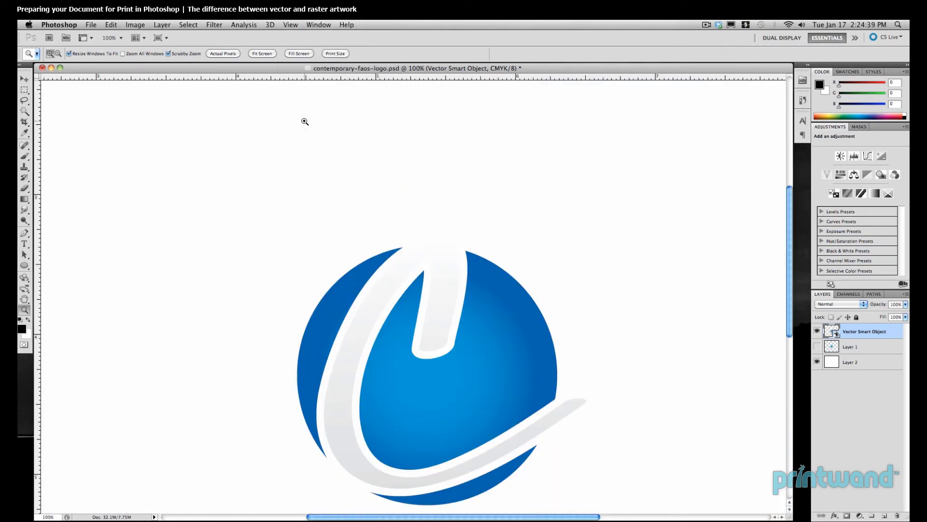
- Pan the whole logo into the centre and start Free Transform with Cmd+T
drag(304, 121, 588, 334)
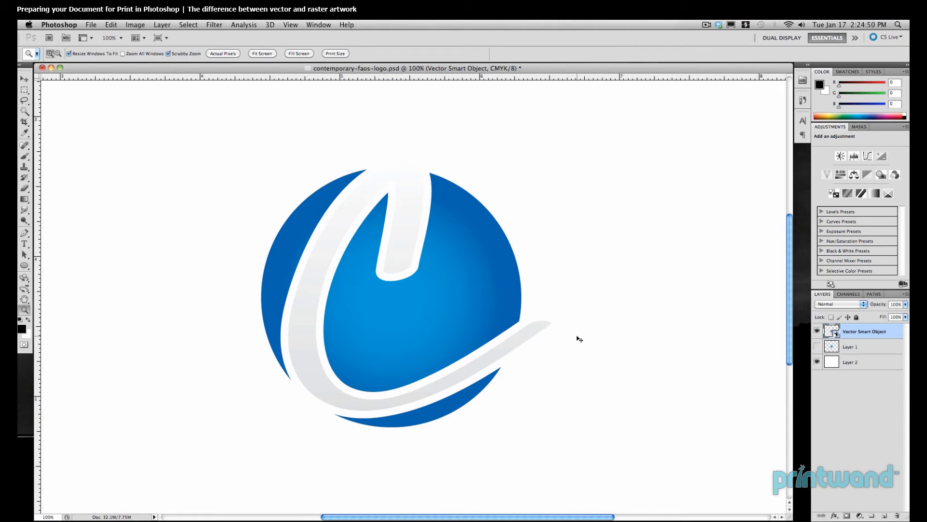
key(cmd+t)
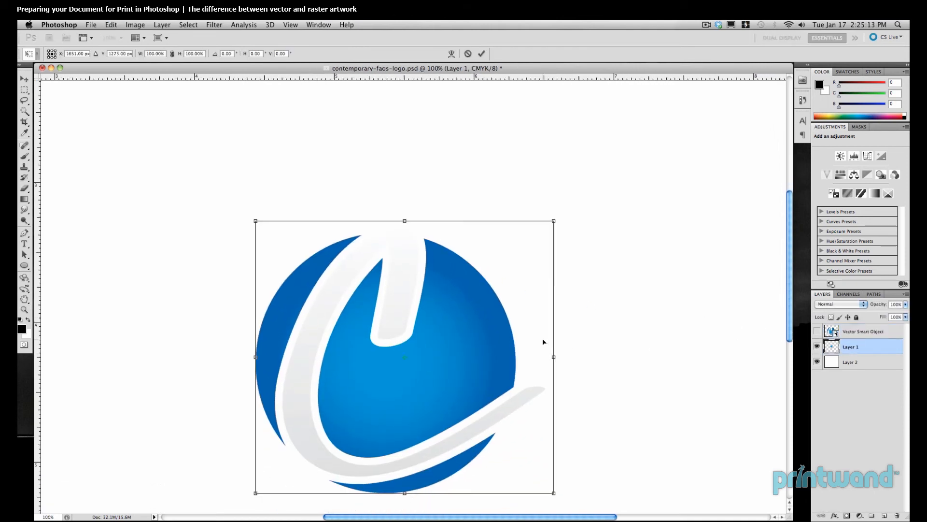
- Drag a corner handle to scale the raster Layer 1 logo well beyond original size
drag(553, 221, 650, 133)
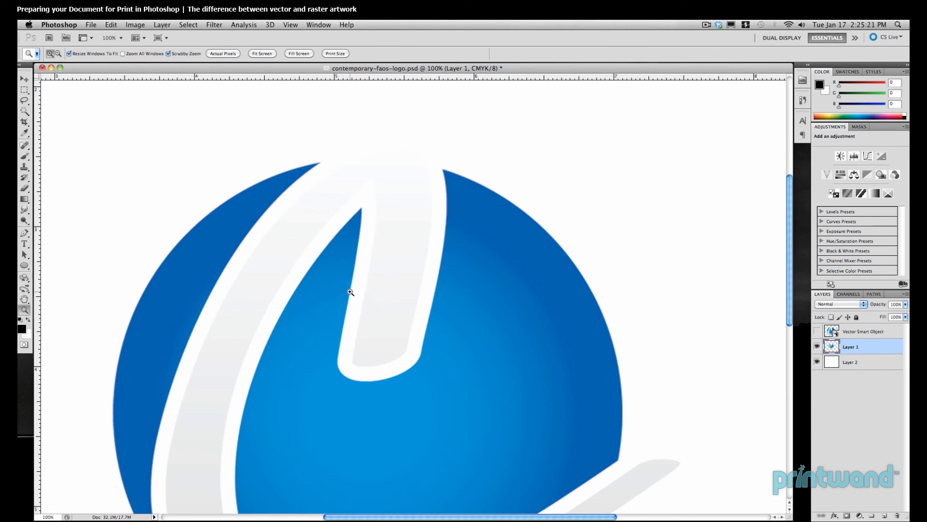
mouse_move(356, 248)
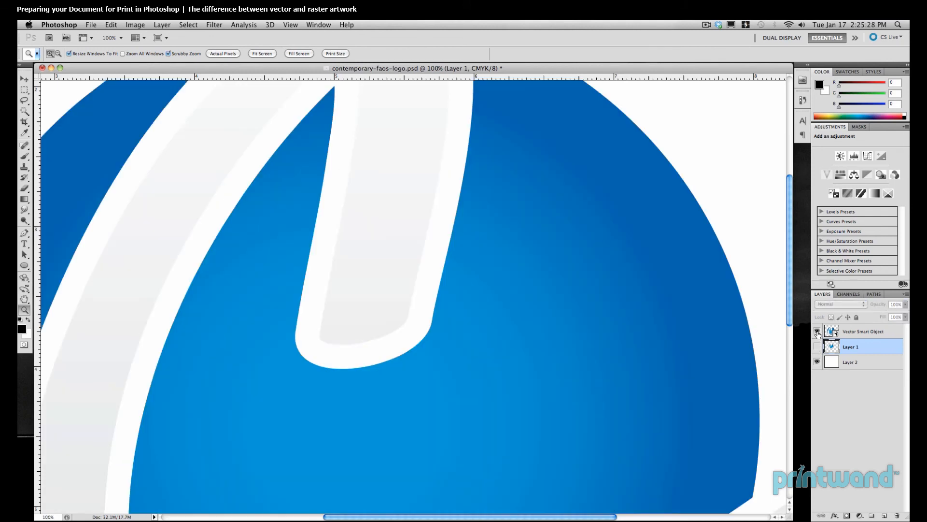
- Hide raster Layer 1 and turn on the Vector Smart Object layer
click(818, 332)
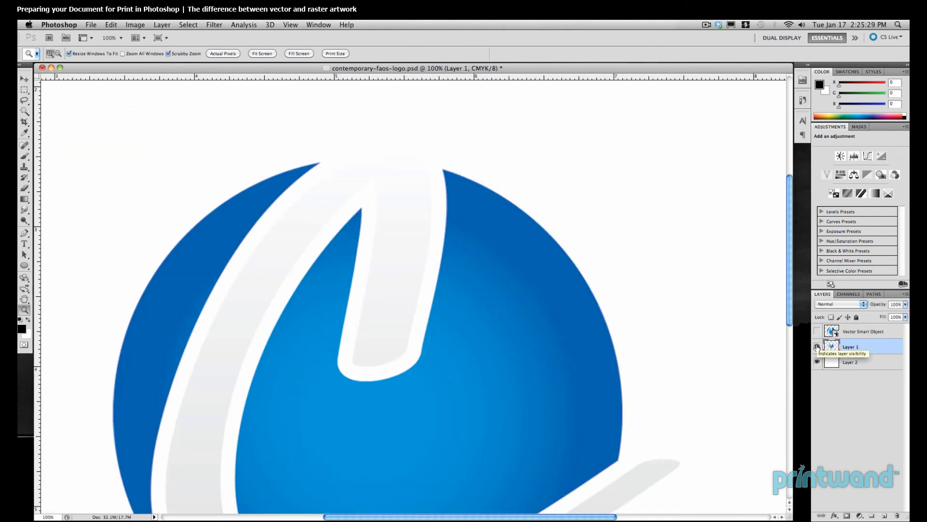
click(818, 346)
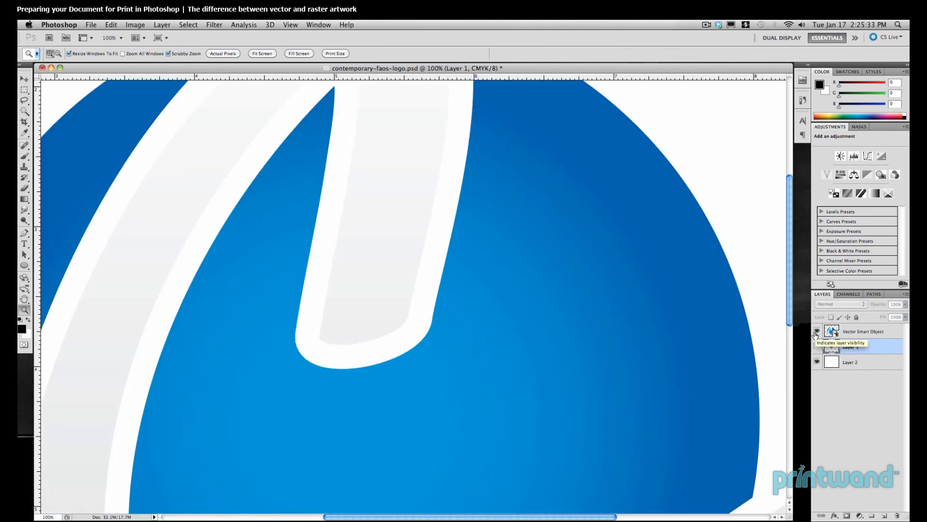
click(851, 345)
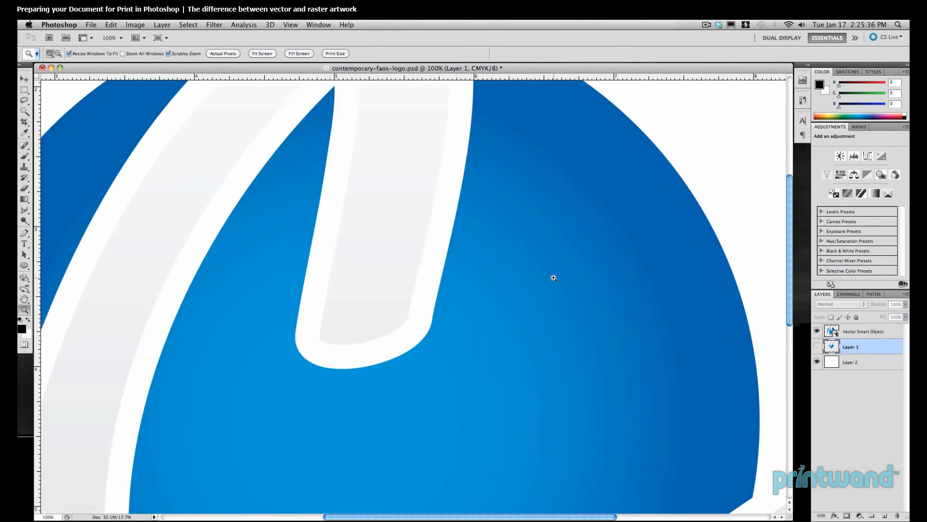